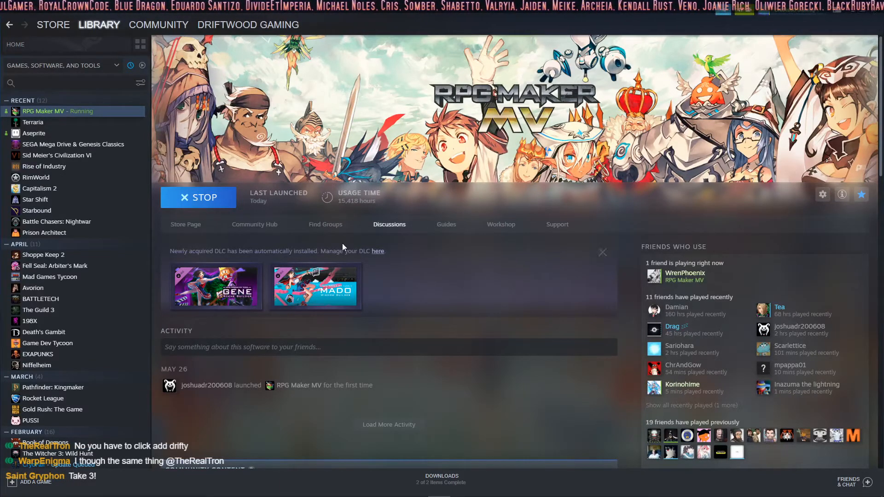
mouse_move(382, 264)
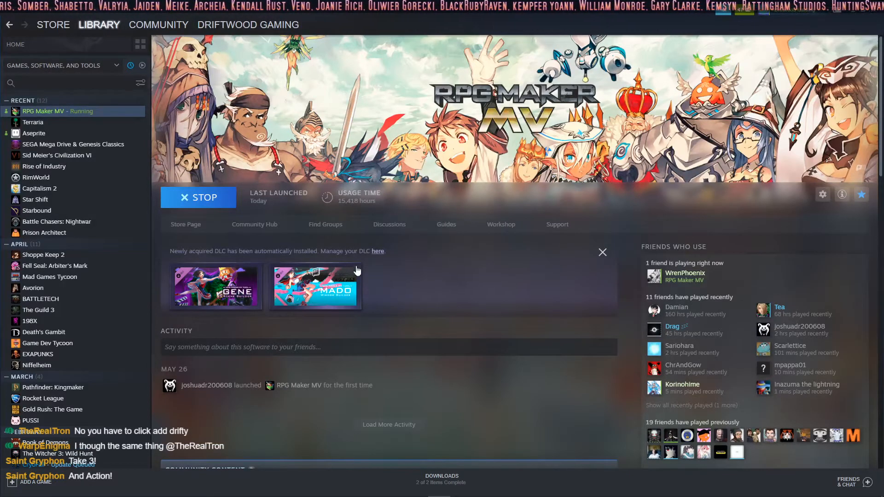
mouse_move(235, 303)
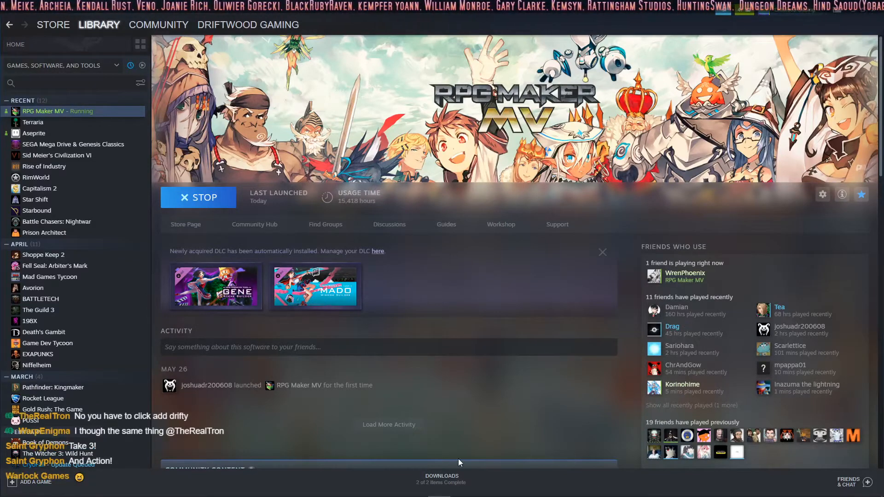
Check RPG Maker MV's Local Files in its Steam Properties and close the window.
click(442, 479)
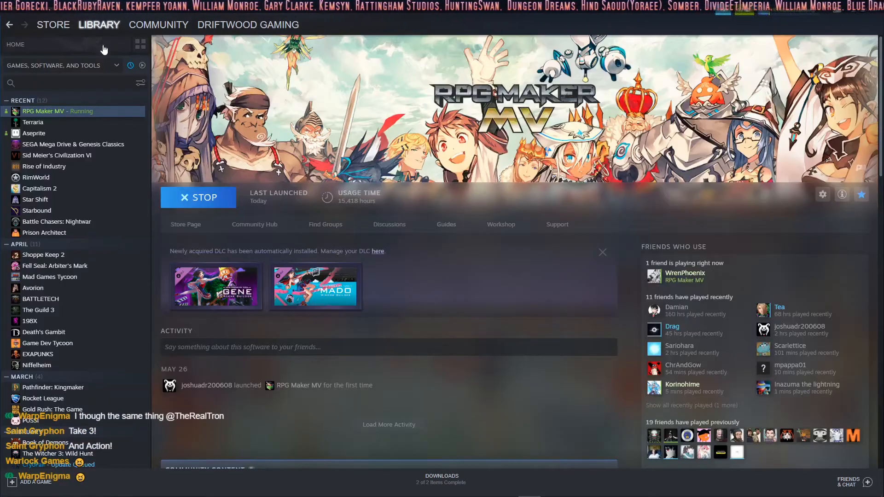
mouse_move(65, 110)
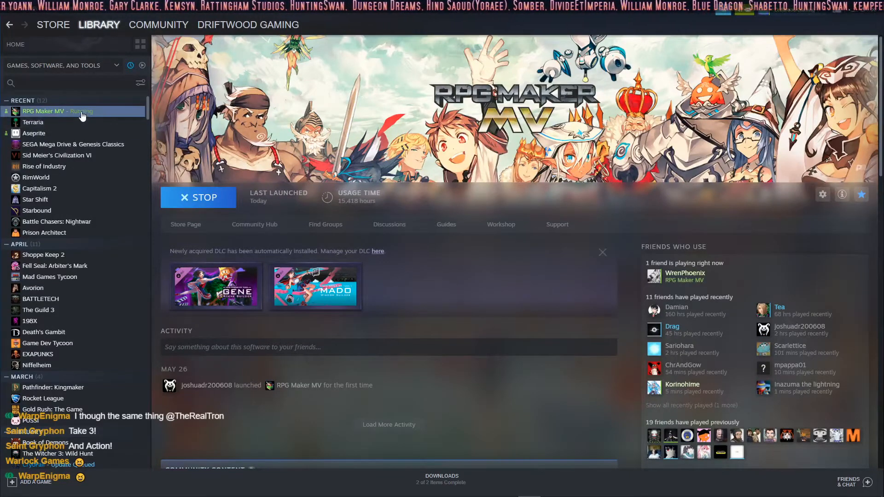
click(823, 194)
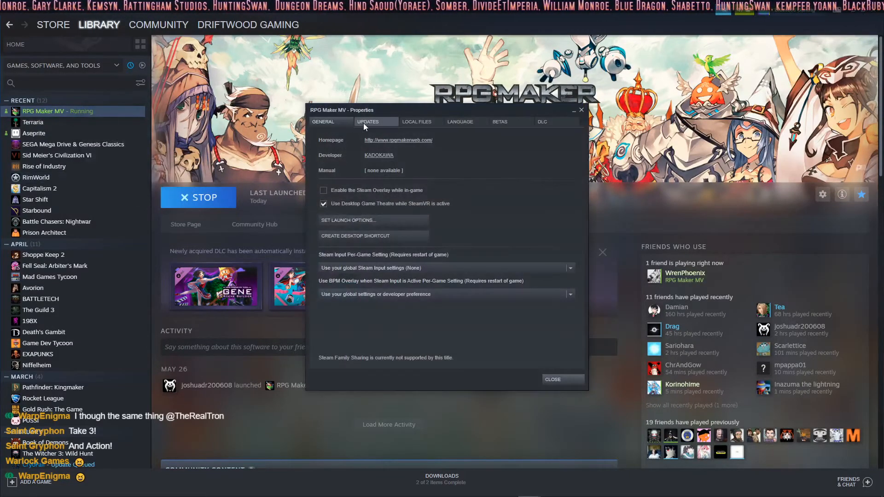
click(416, 121)
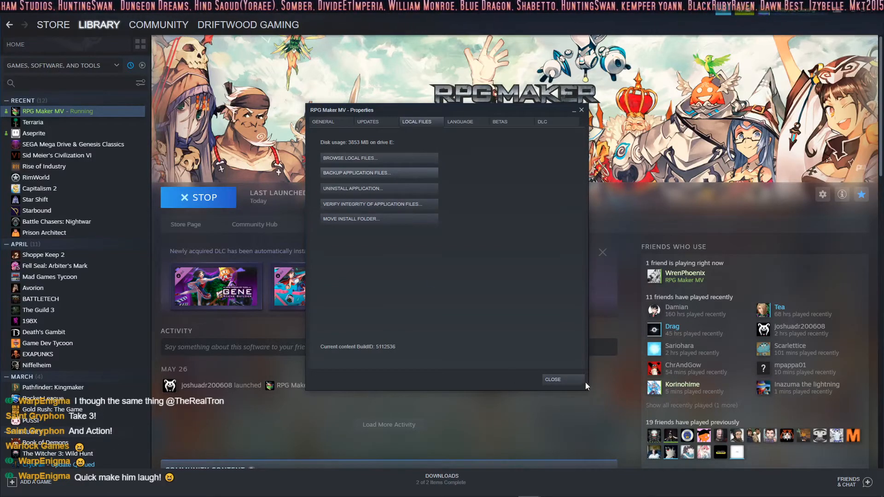
click(552, 379)
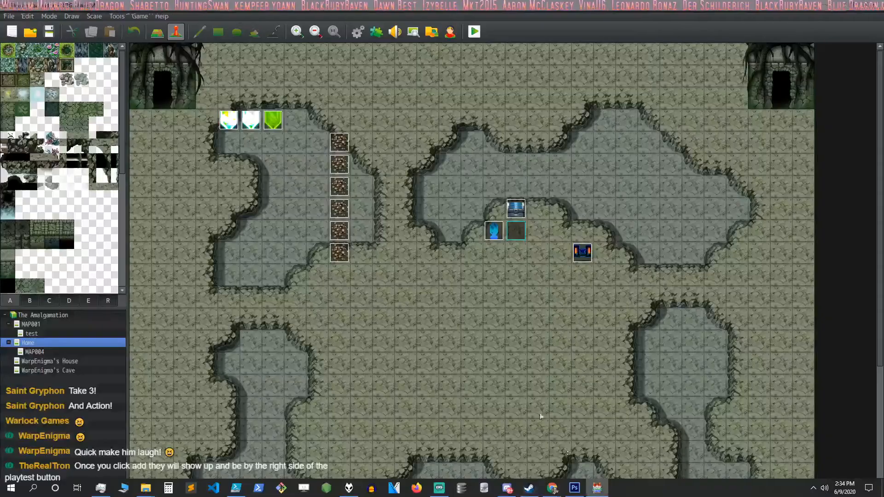
Bring up the RPG Maker MV Tools manager from the editor's Tools menu.
click(116, 16)
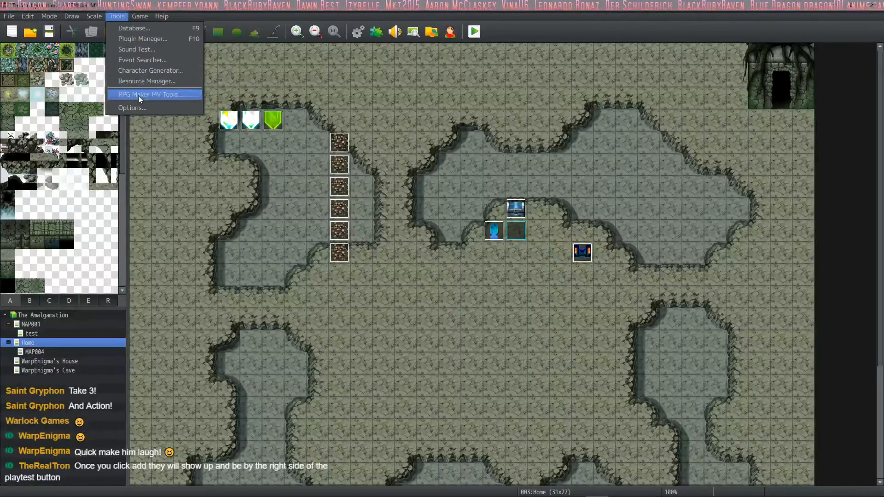
click(148, 94)
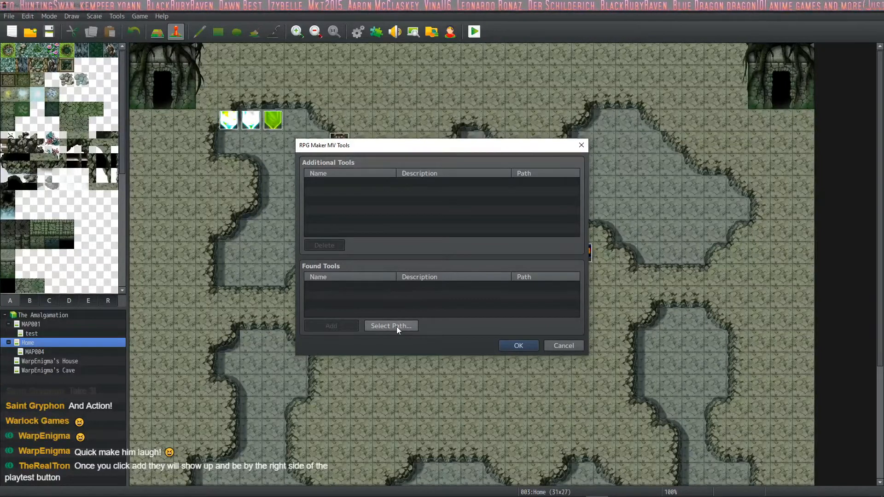
Set the search path to RPG Maker MV\tool\GENE and add Scene Builder to Additional Tools.
click(391, 326)
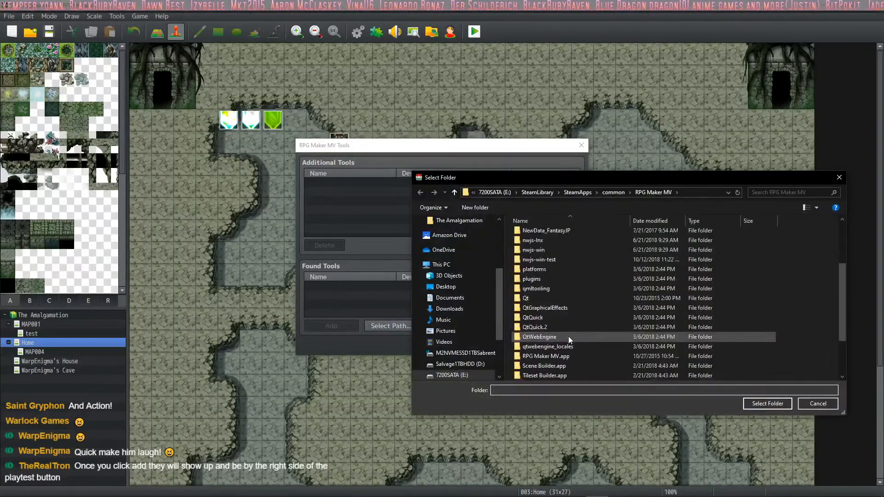
scroll(down, 3)
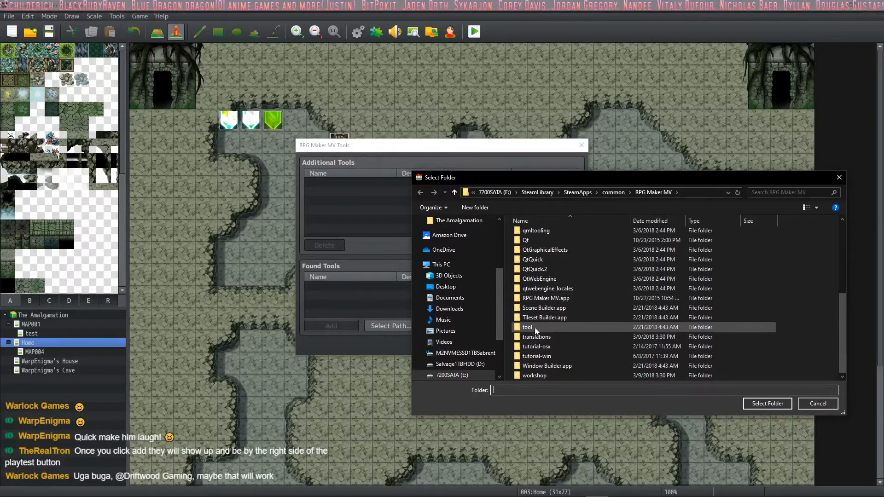
double_click(528, 327)
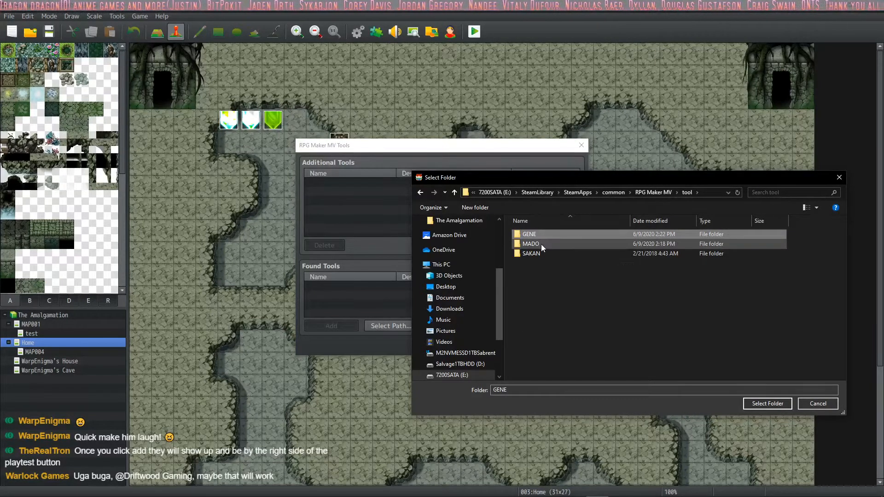
click(530, 244)
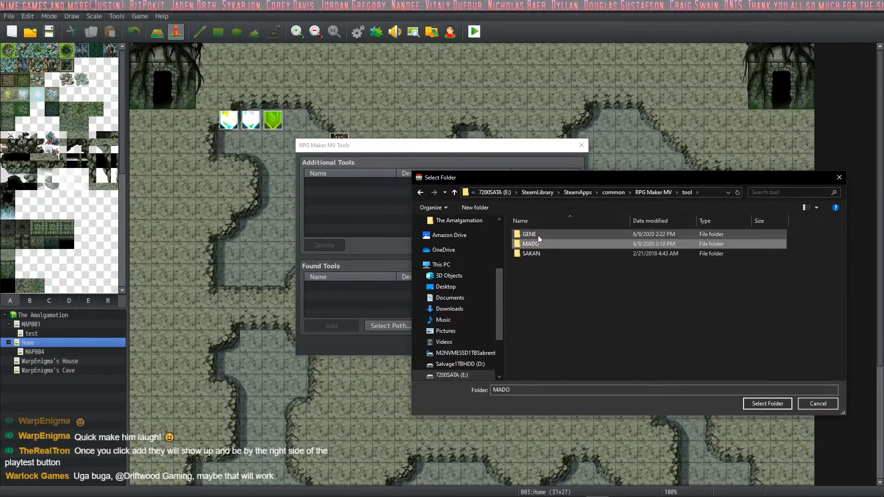
double_click(529, 234)
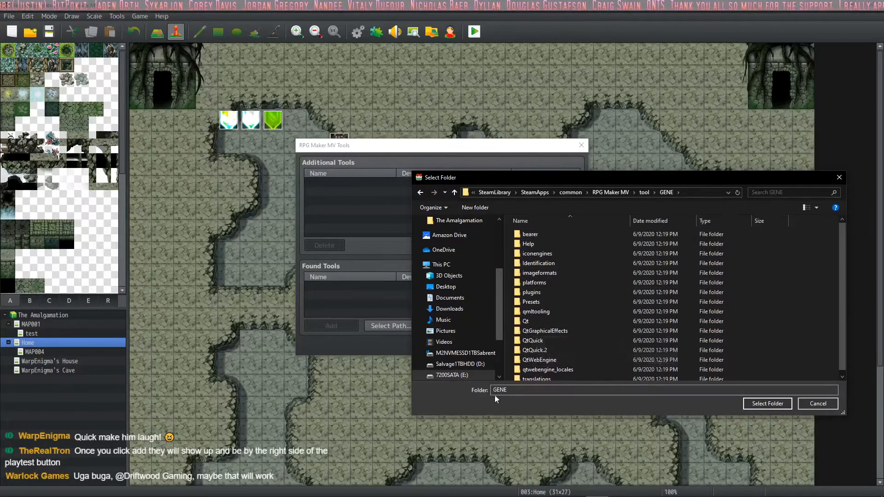
click(766, 404)
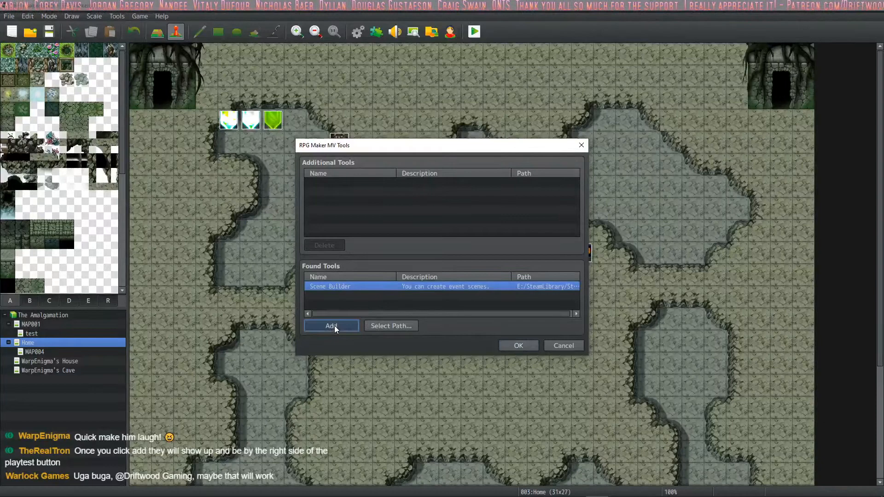
click(331, 326)
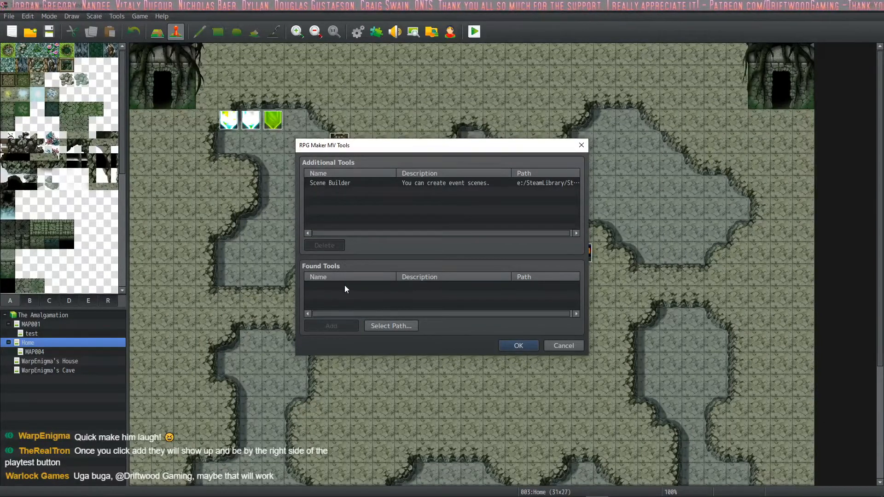
Set the search path to common\RPG Maker MV\tool\MADO for Window Builder and confirm the tools list.
click(390, 326)
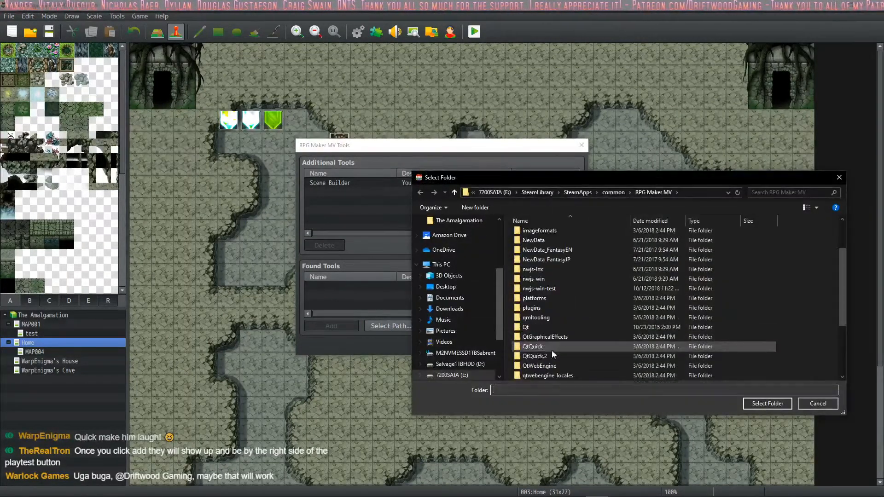
click(613, 193)
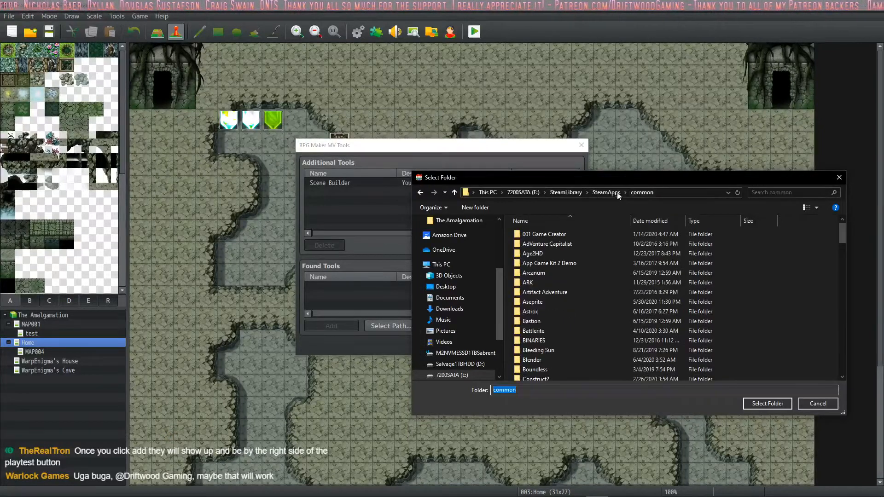
scroll(down, 3)
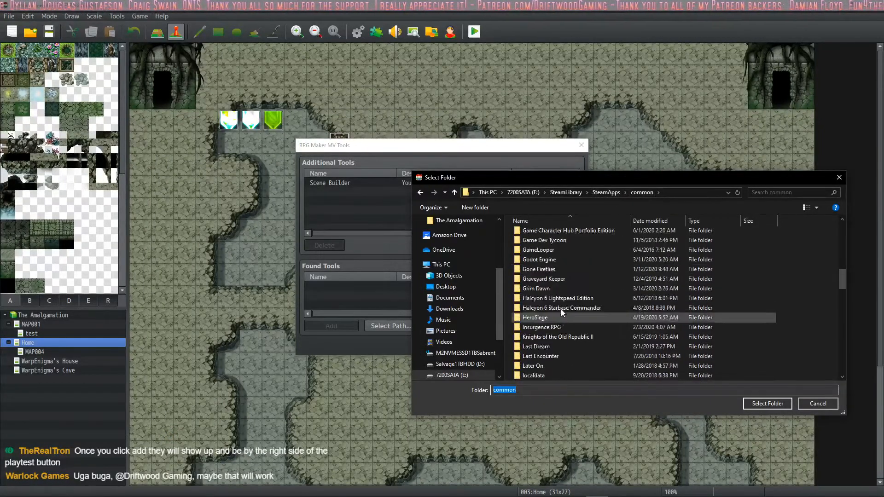
scroll(down, 3)
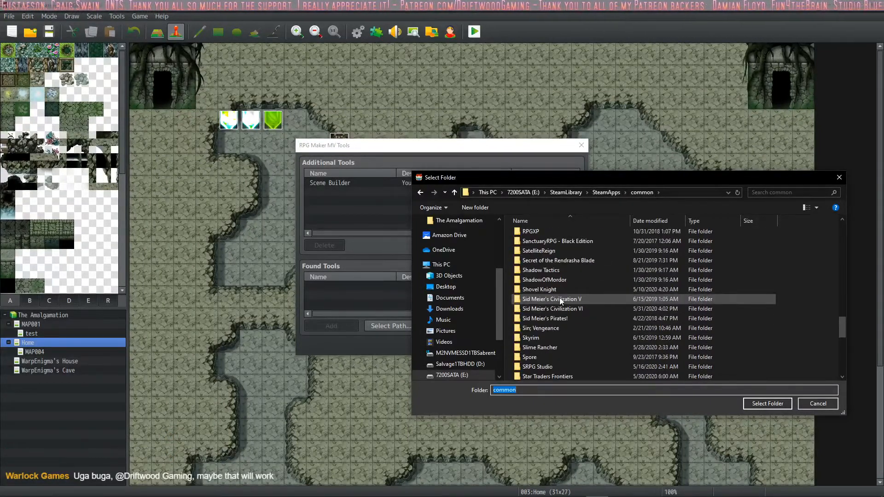
scroll(up, 3)
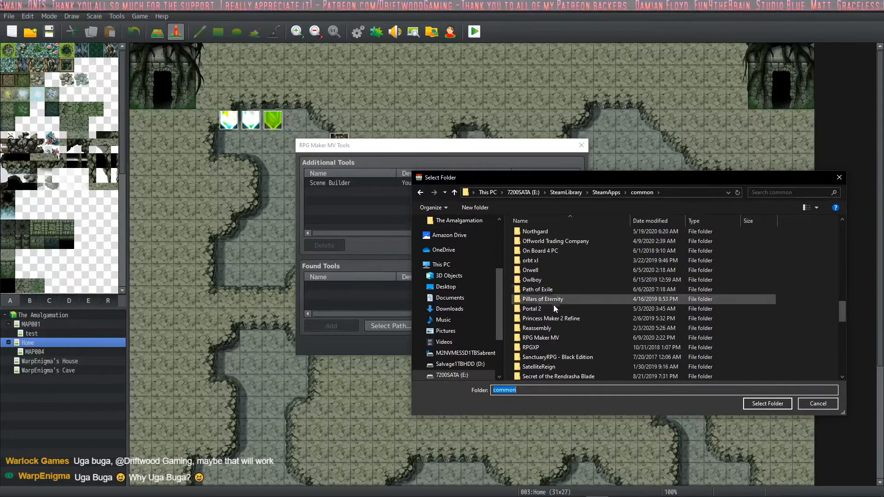
double_click(540, 337)
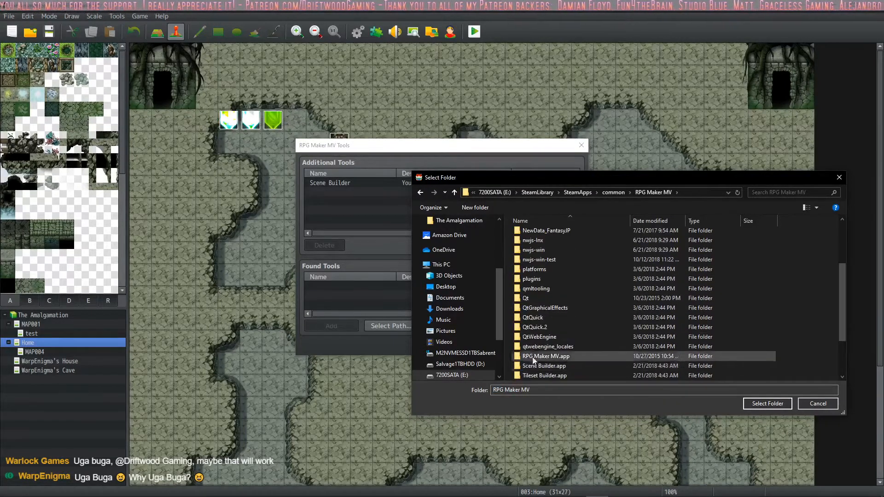
double_click(545, 356)
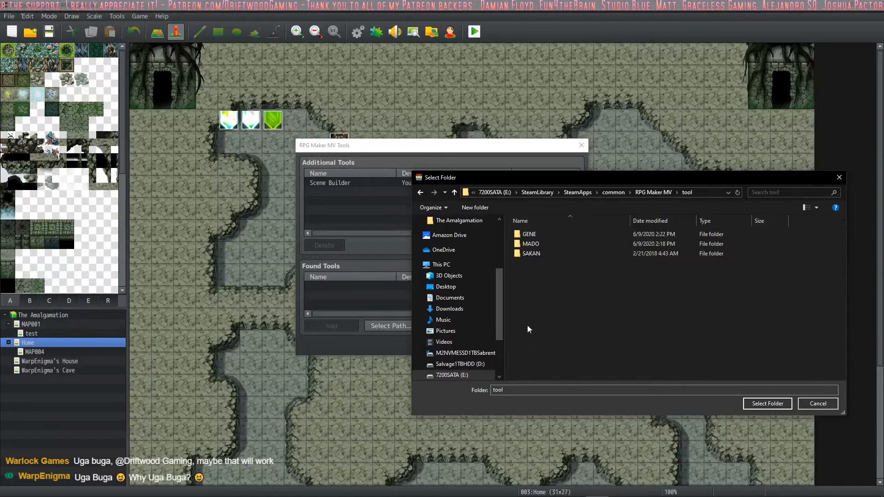
mouse_move(530, 243)
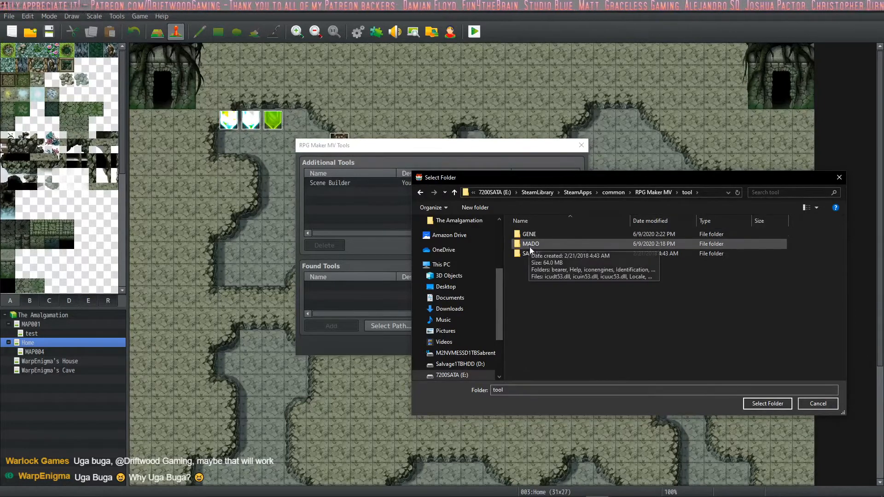
double_click(530, 244)
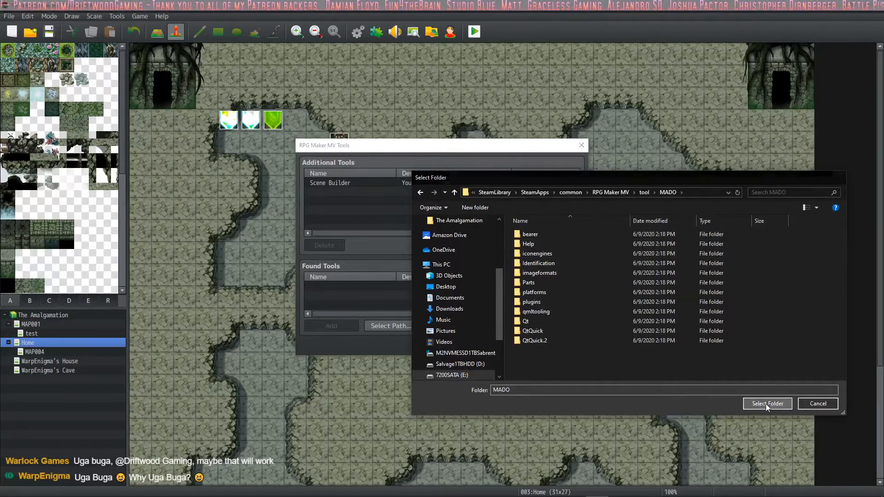
click(767, 404)
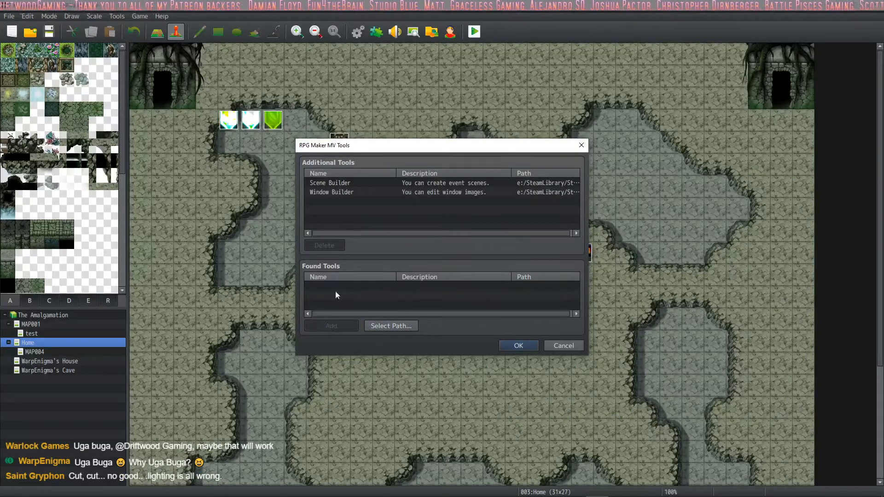
click(331, 191)
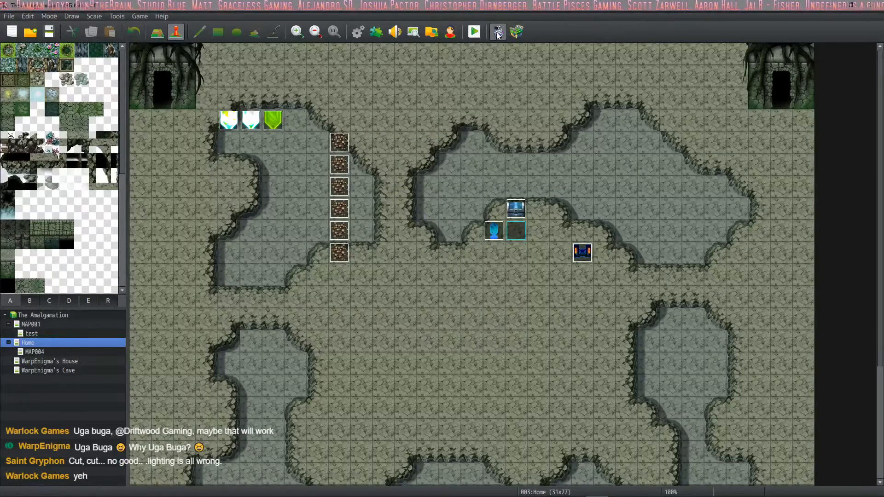
Launch MADO Window Builder from its new toolbar icon, showing the splash screen.
click(516, 32)
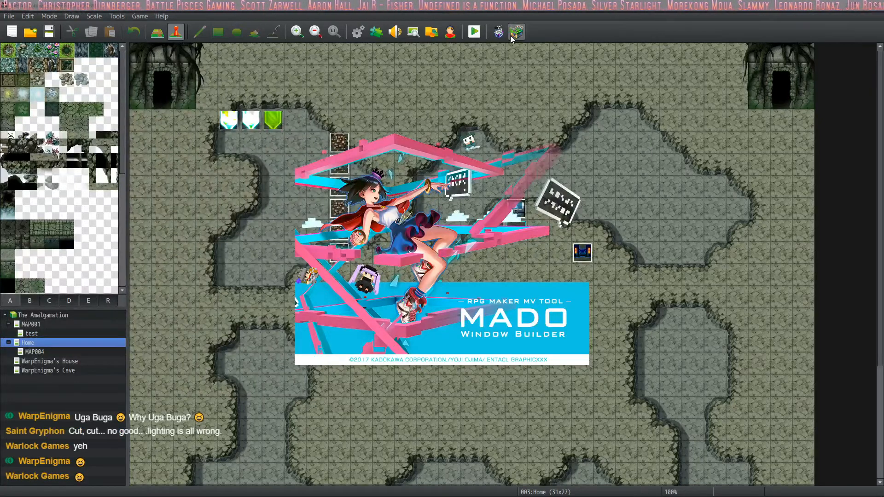
Wait through the splash until Window Builder's main window shows the empty Talk preview.
click(515, 31)
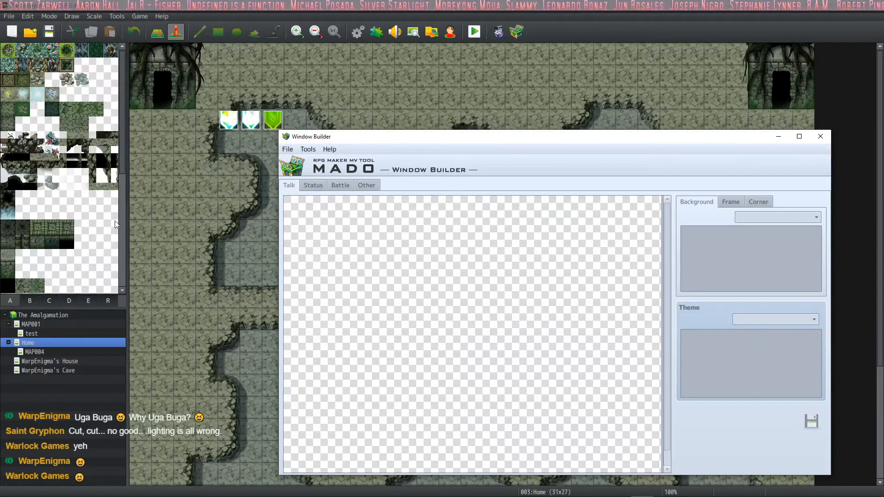
mouse_move(497, 132)
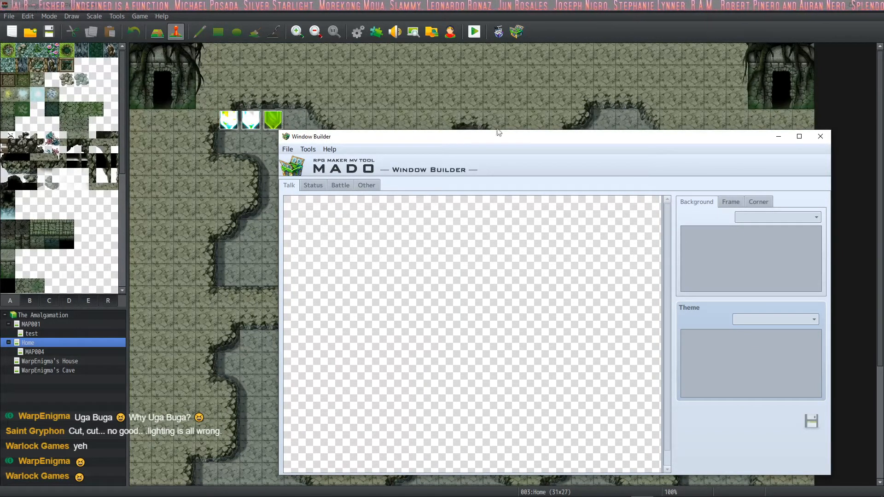
mouse_move(398, 100)
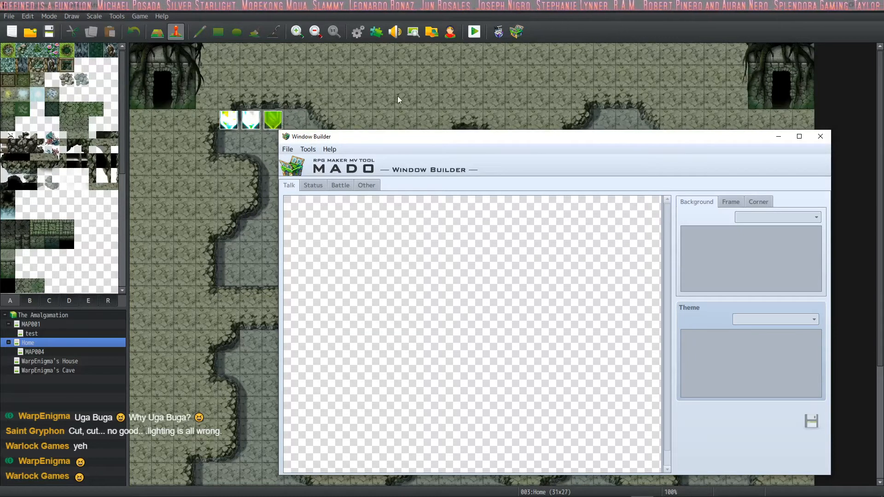